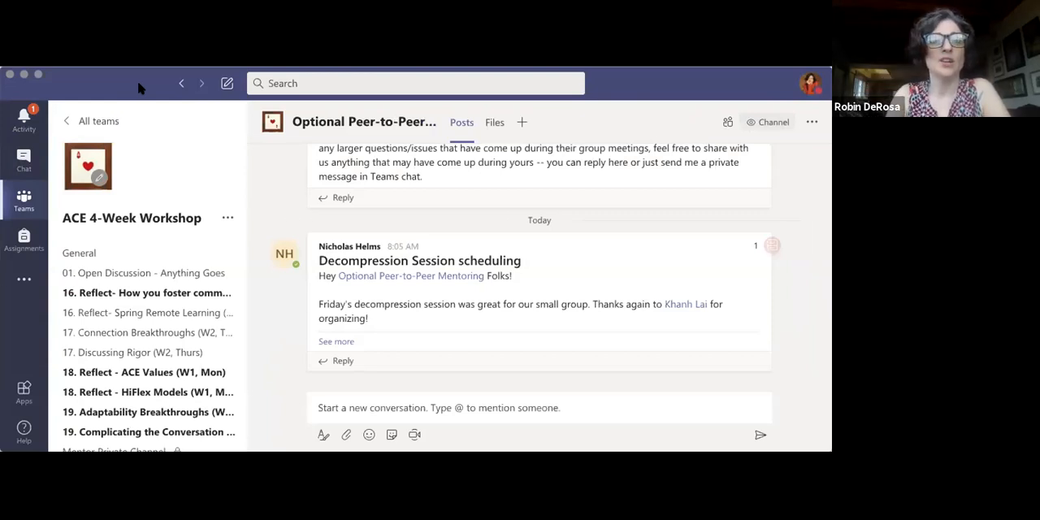
mouse_move(247, 165)
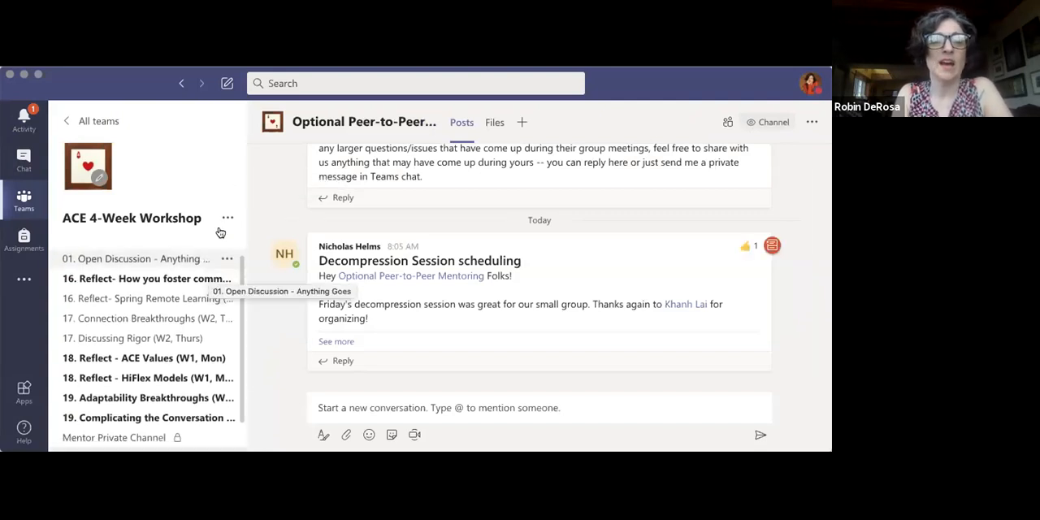
Hide the Complicating the Conversation, Adaptability Breakthroughs and other Week 1 channels, reaching 15 hidden.
scroll(down, 3)
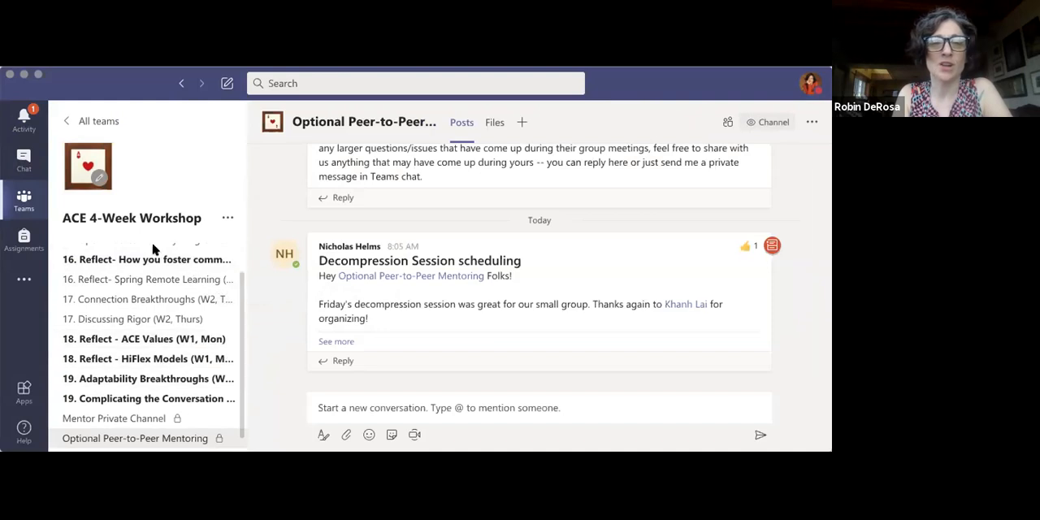
mouse_move(185, 385)
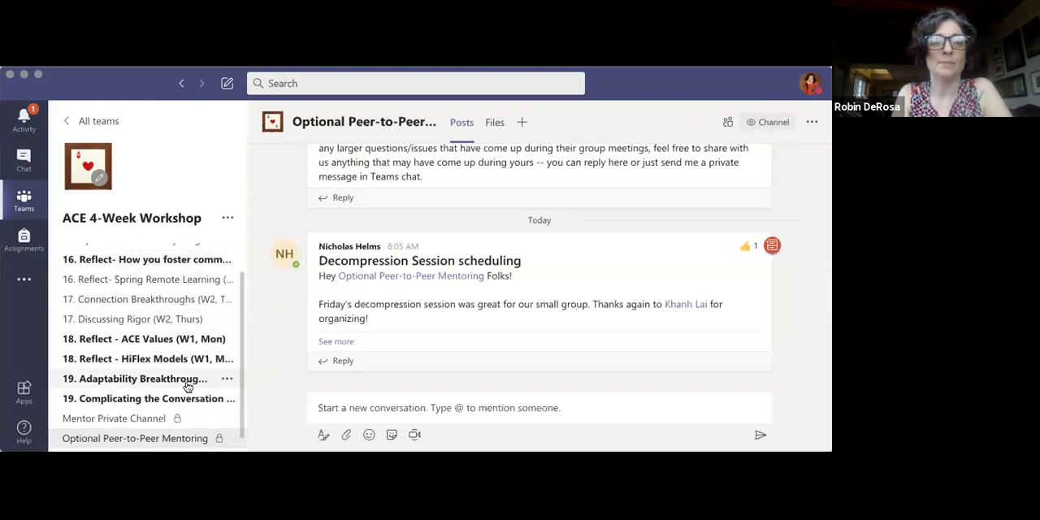
scroll(down, 3)
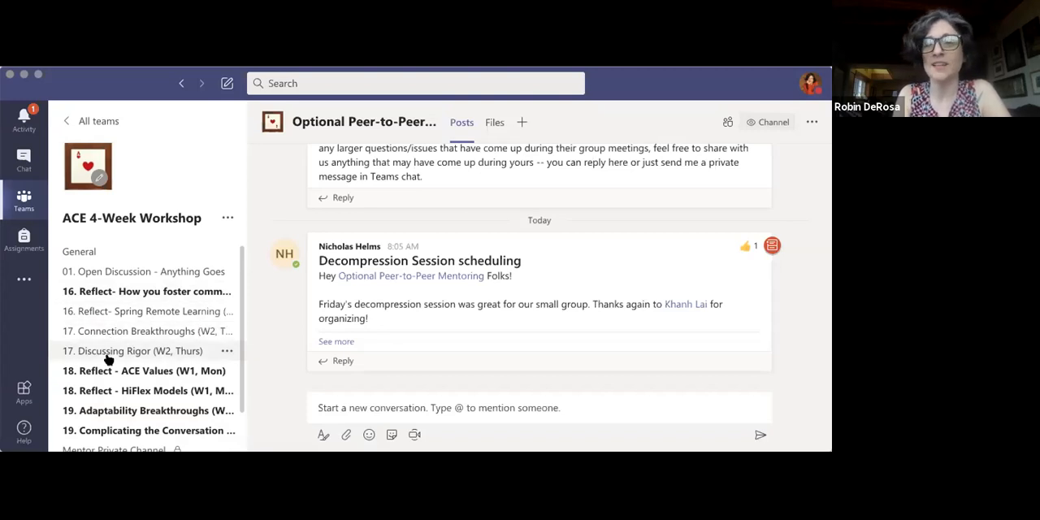
mouse_move(133, 351)
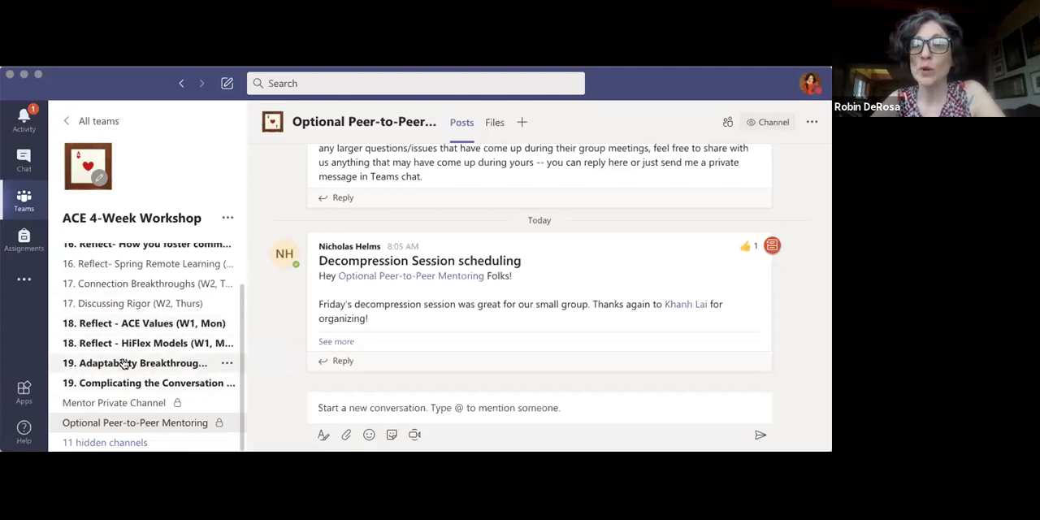
mouse_move(134, 363)
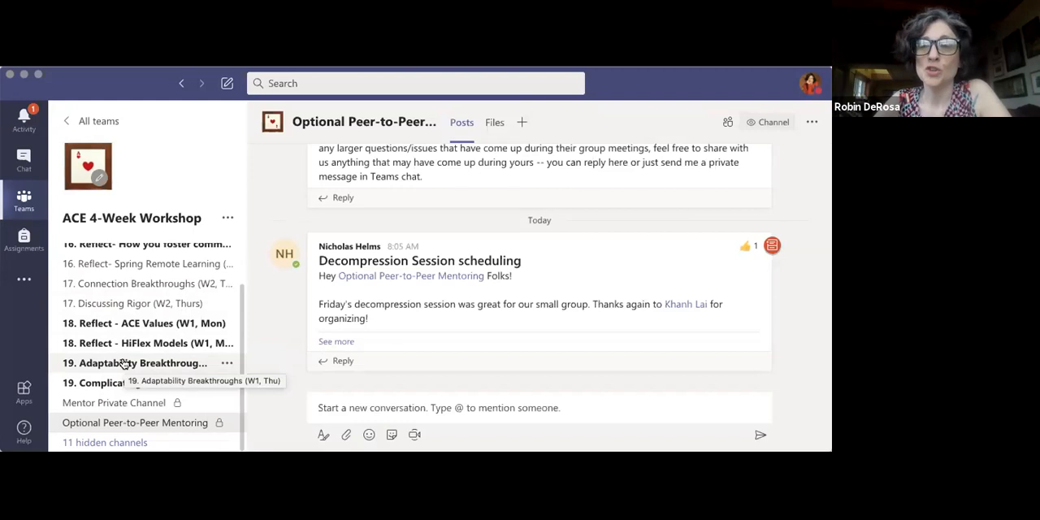
mouse_move(91, 383)
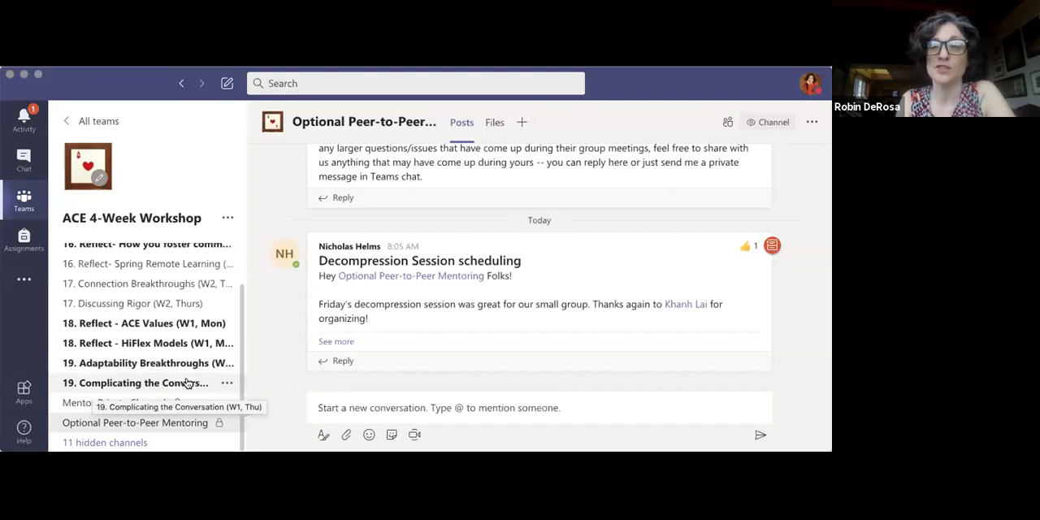
mouse_move(227, 384)
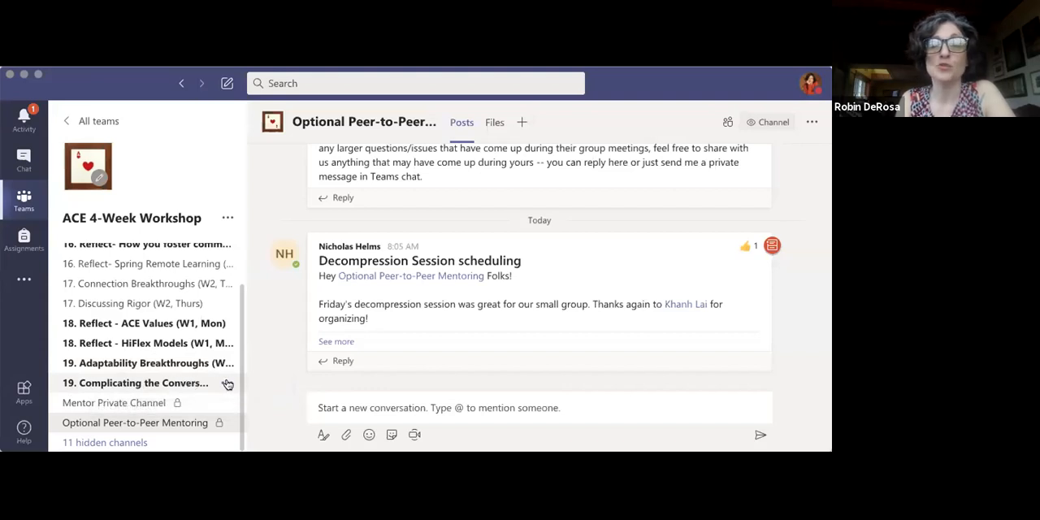
click(228, 383)
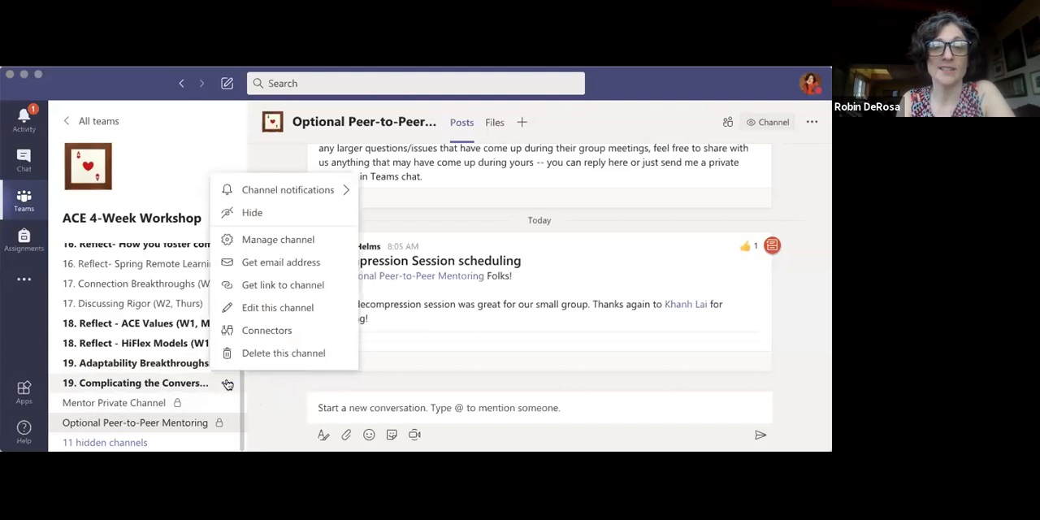
mouse_move(255, 231)
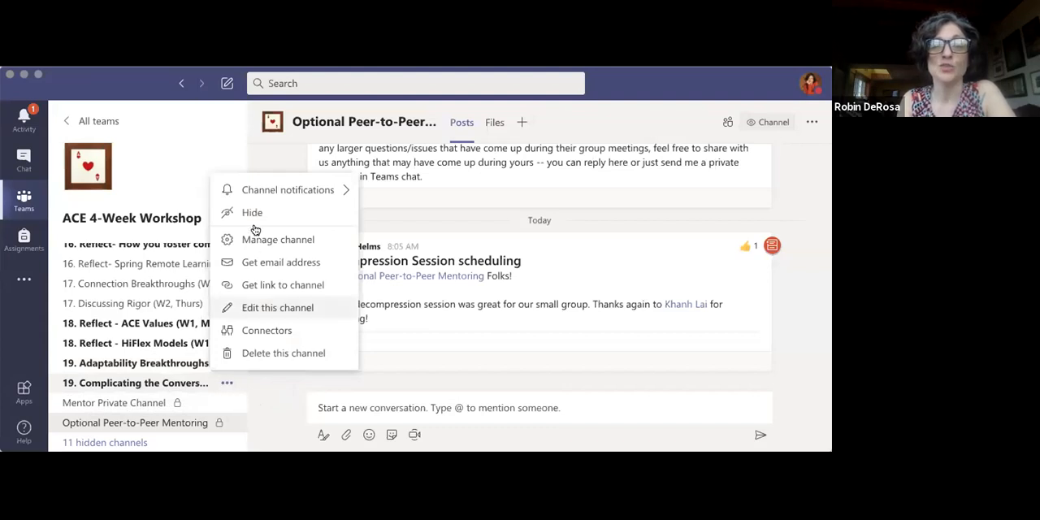
mouse_move(283, 212)
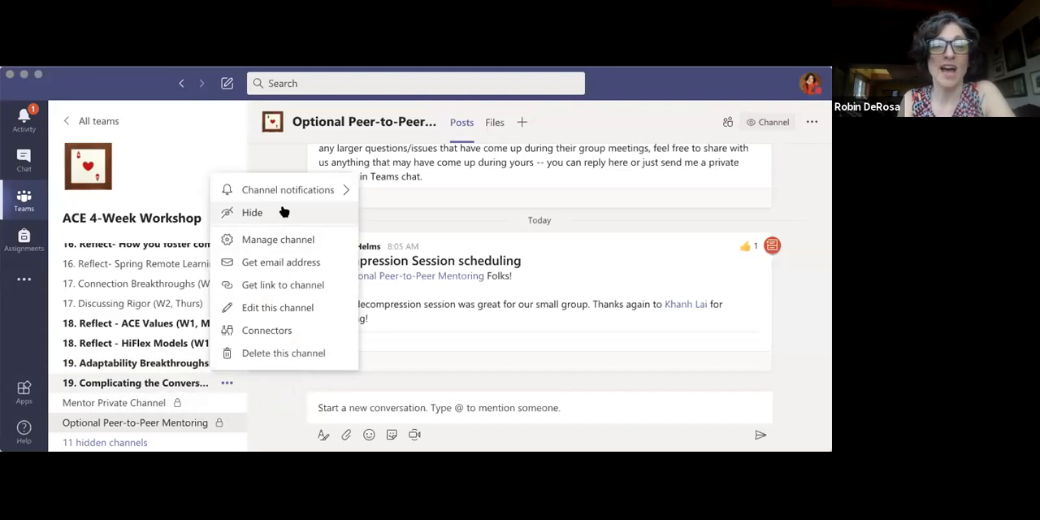
click(252, 211)
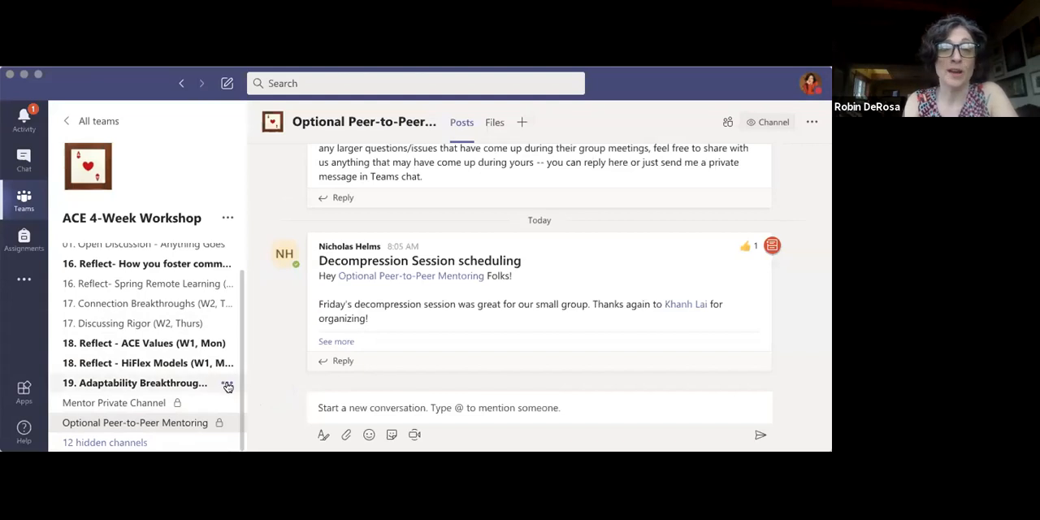
click(228, 384)
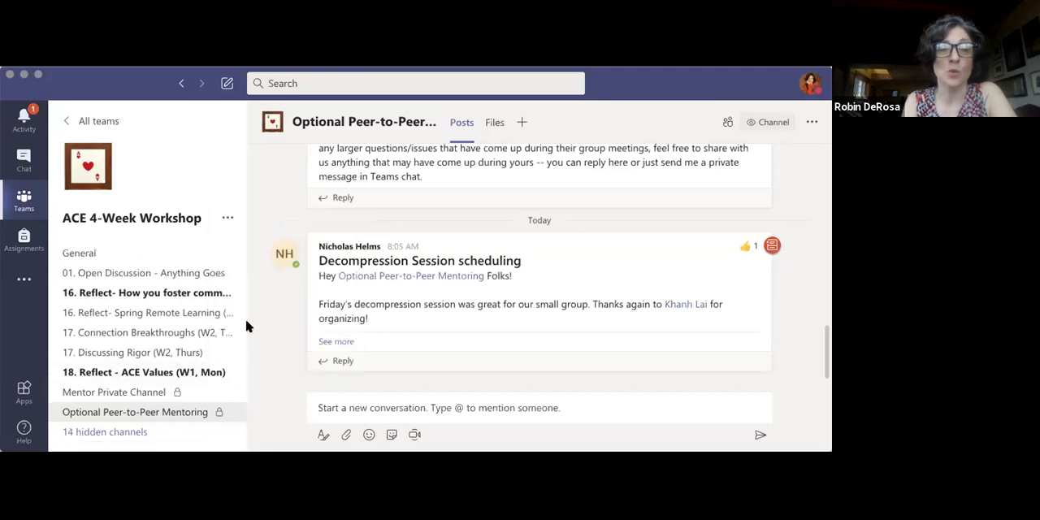
click(227, 372)
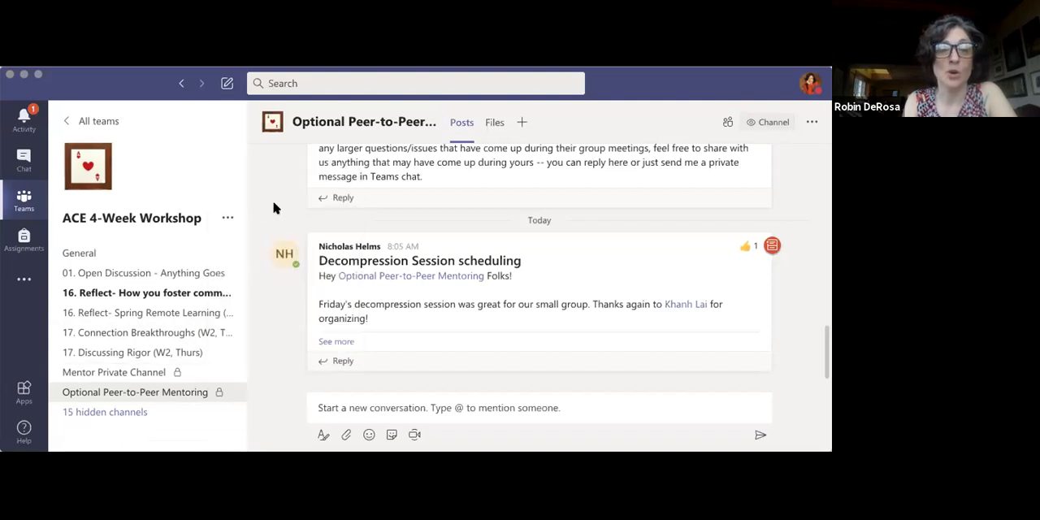
mouse_move(177, 371)
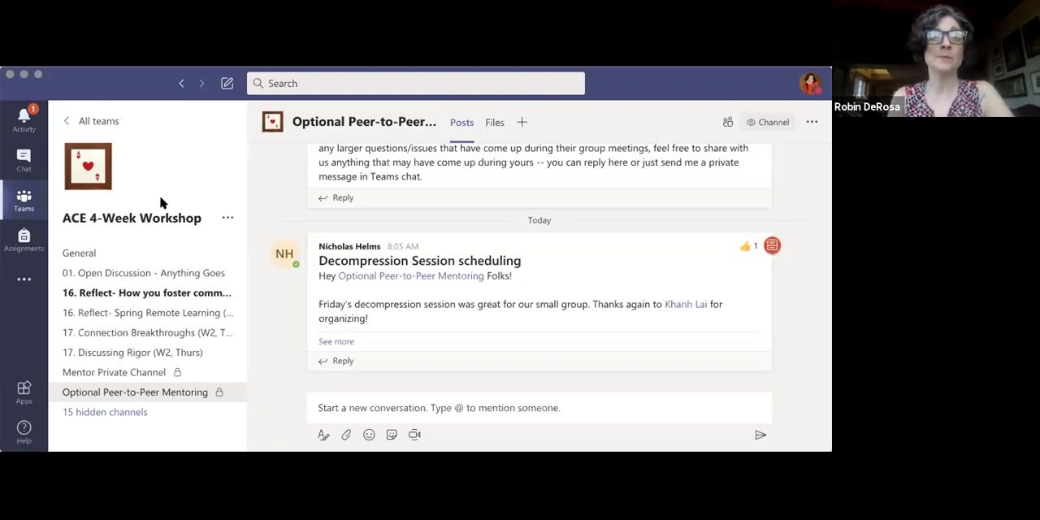
Switch to the General channel of the ACE 4-Week Workshop team.
click(78, 253)
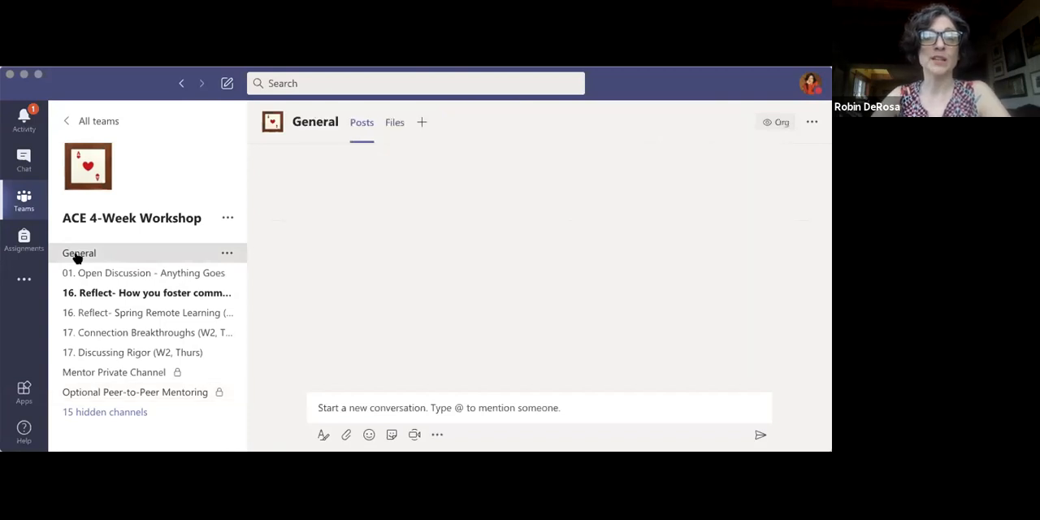
click(78, 254)
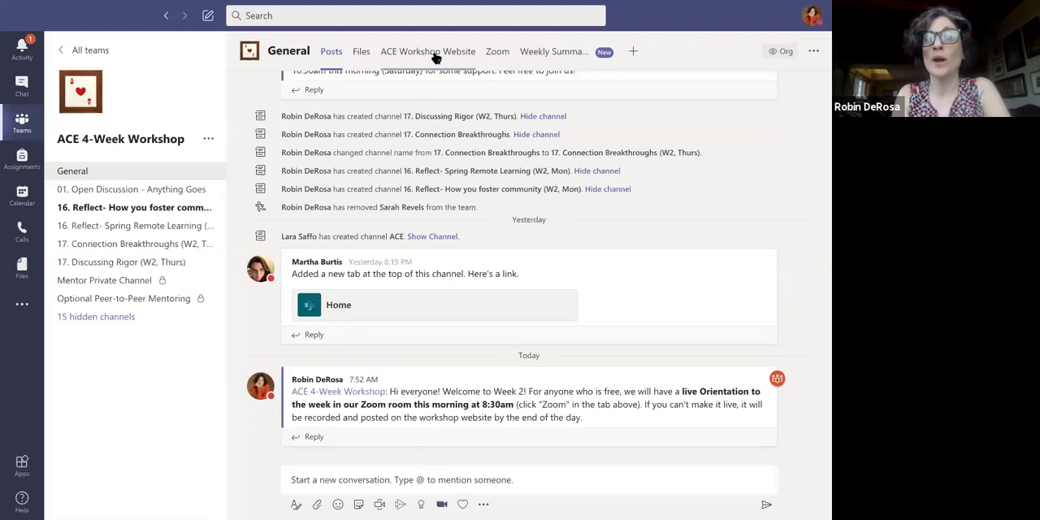
mouse_move(429, 52)
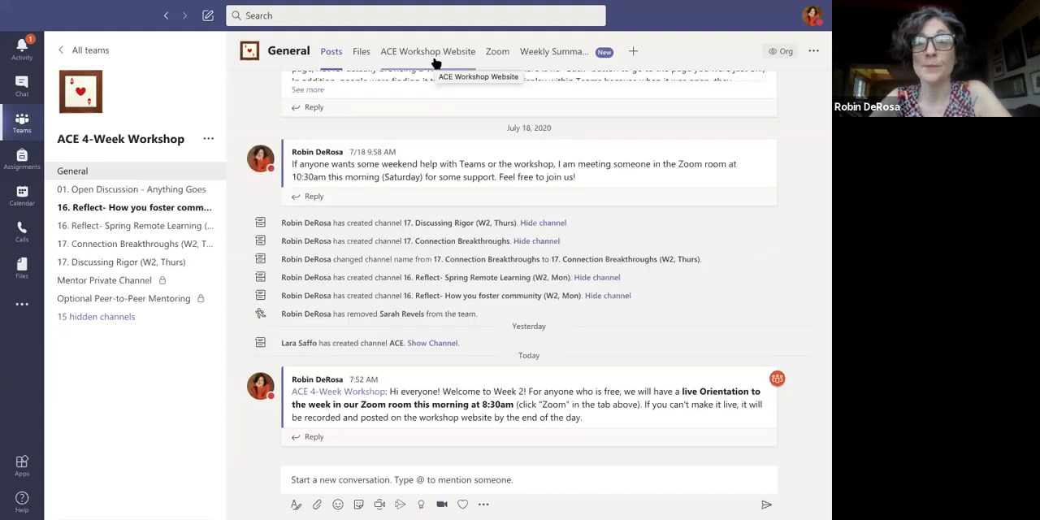
mouse_move(498, 52)
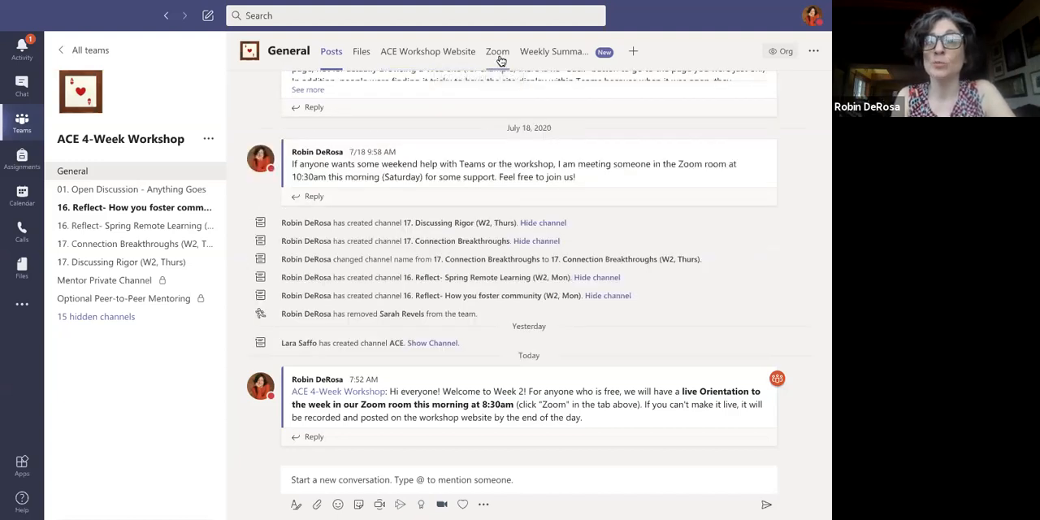
mouse_move(552, 52)
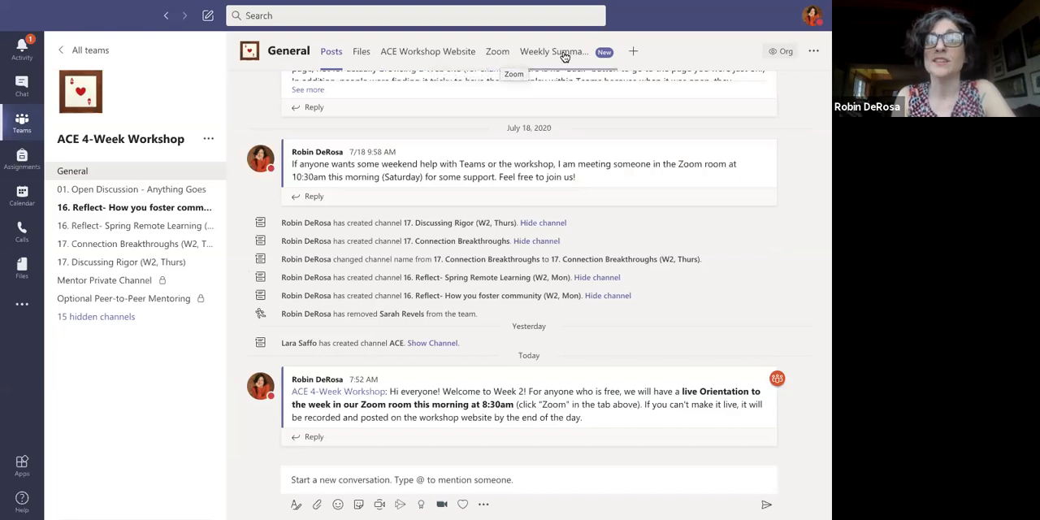
mouse_move(554, 52)
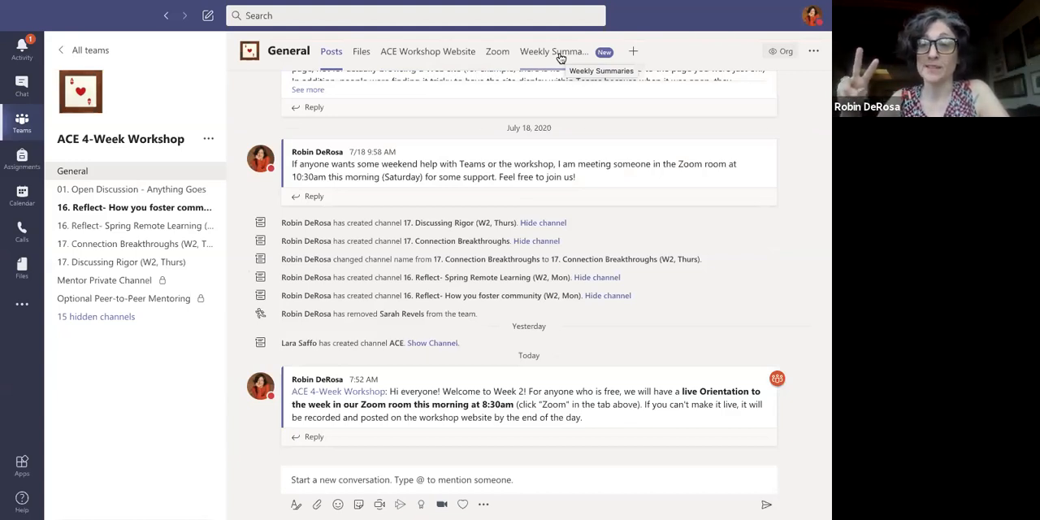
mouse_move(127, 164)
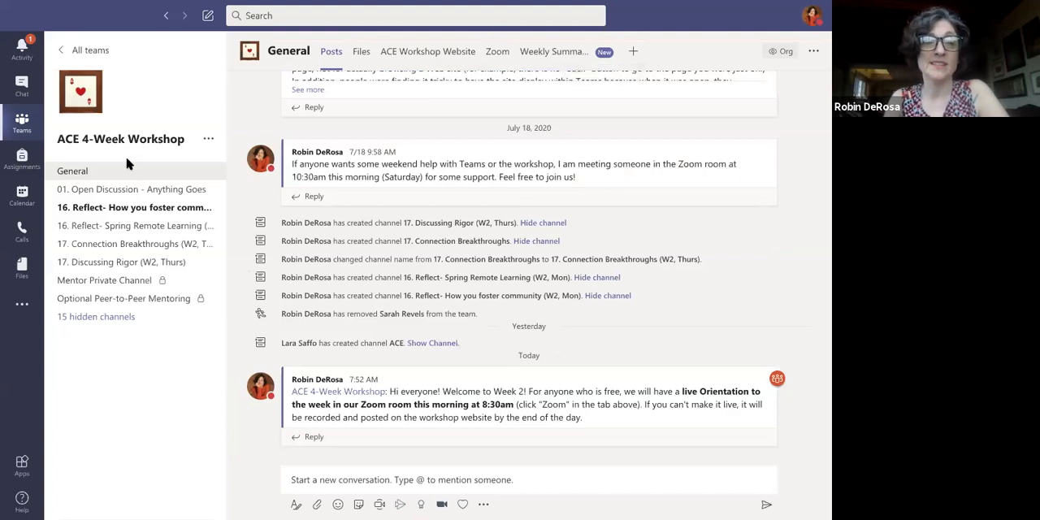
mouse_move(143, 208)
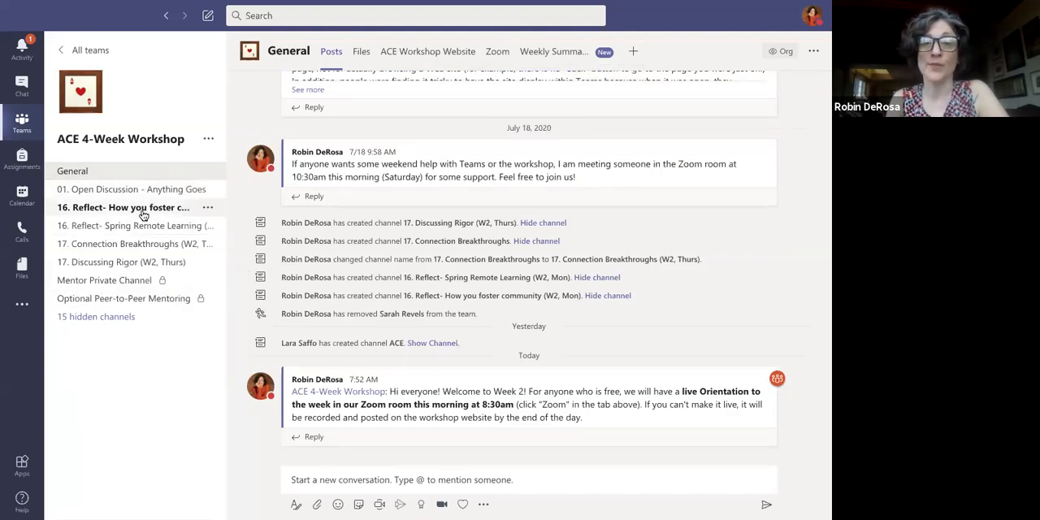
mouse_move(122, 192)
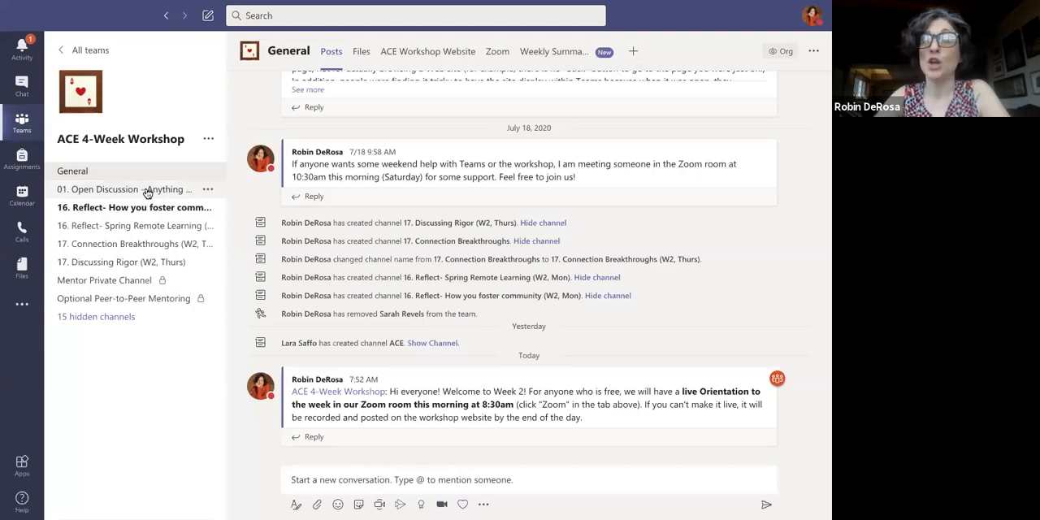
mouse_move(122, 189)
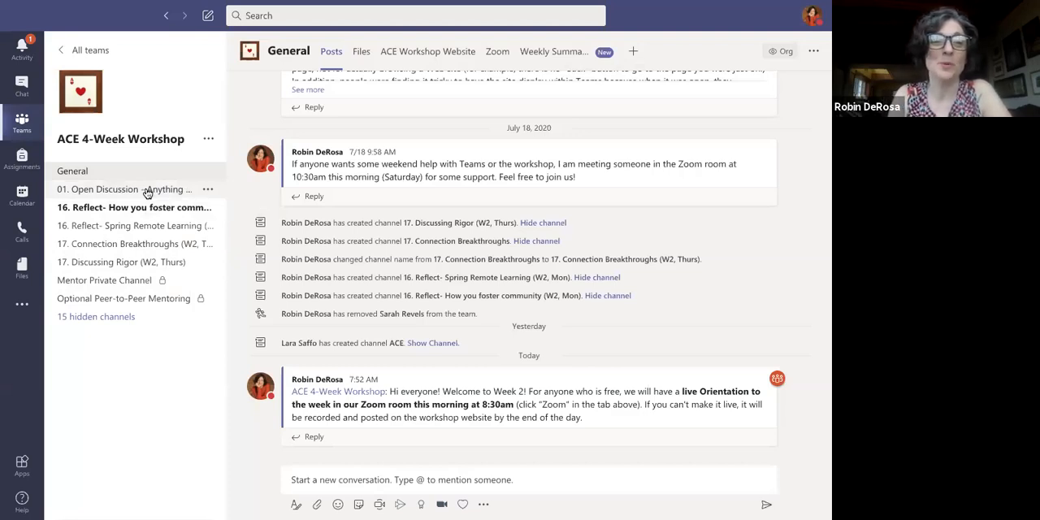
View the 01. Open Discussion – Anything Goes channel and its member posts.
click(122, 188)
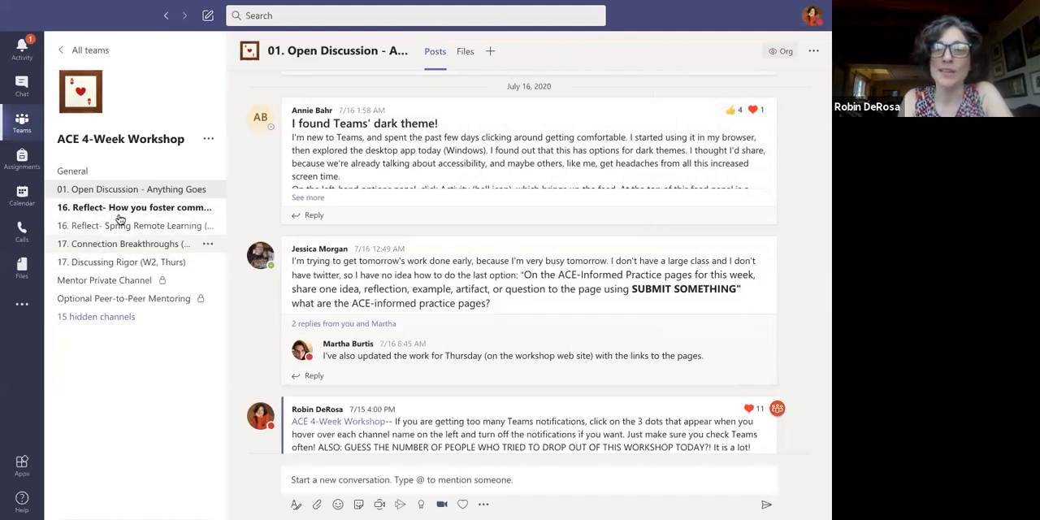
mouse_move(117, 261)
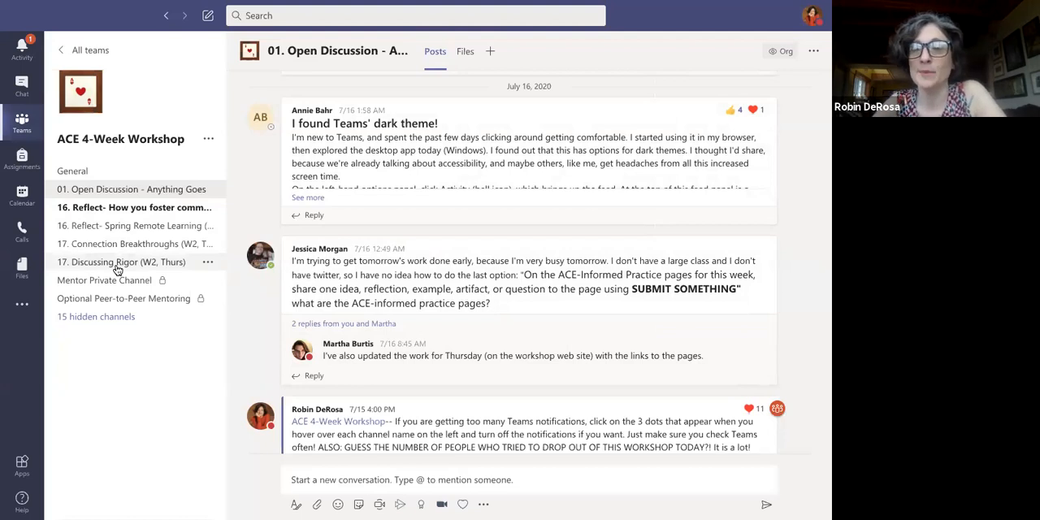
mouse_move(122, 261)
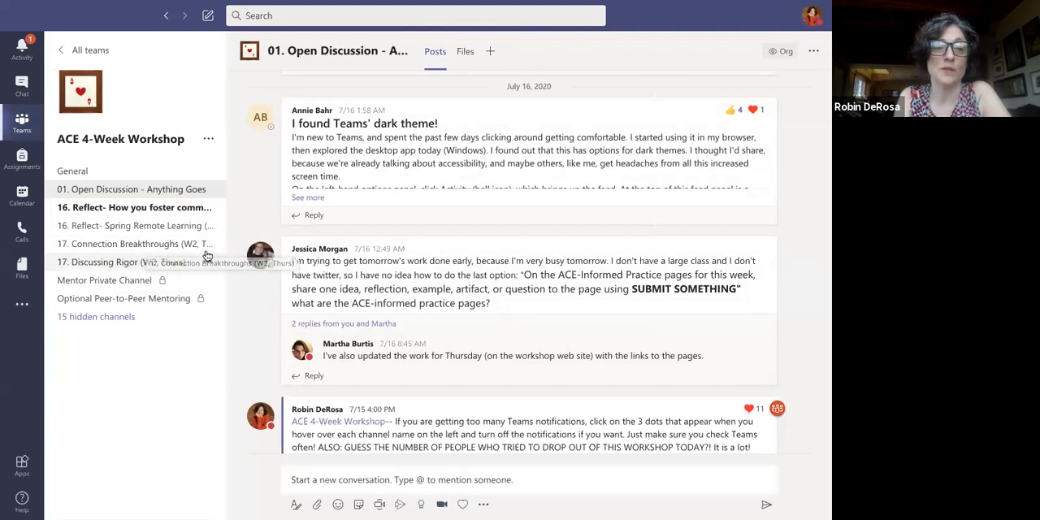
mouse_move(98, 268)
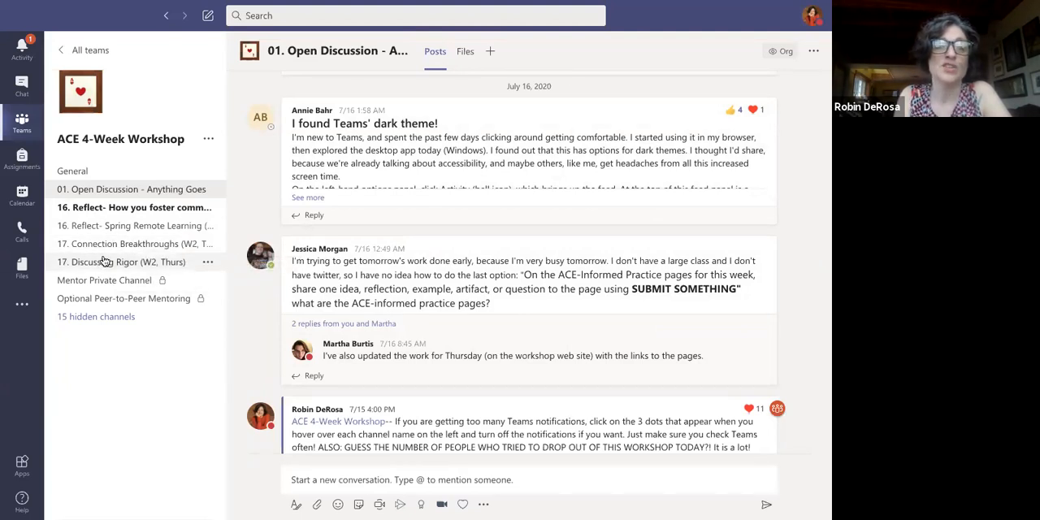
mouse_move(105, 299)
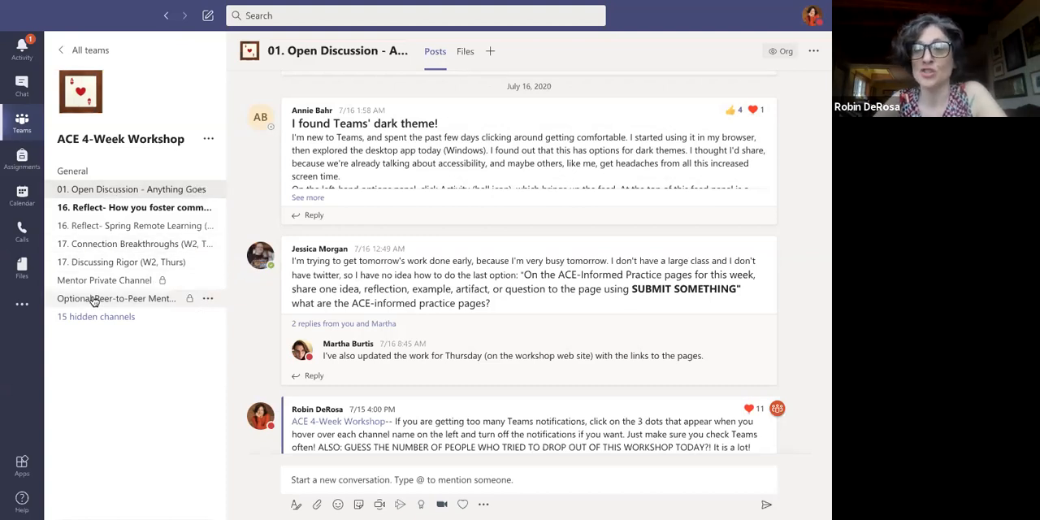
mouse_move(117, 299)
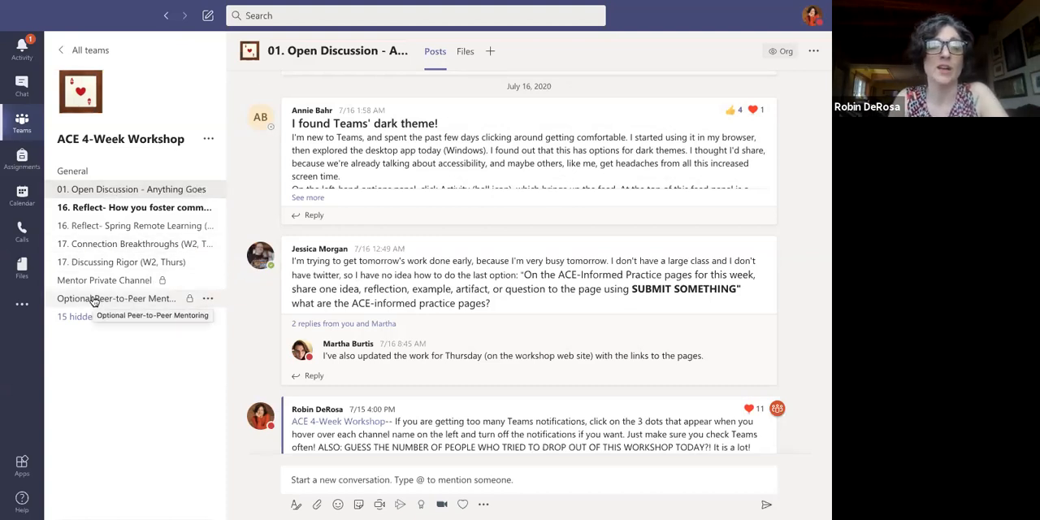
View the 17. Connection Breakthroughs (W2, Thurs) channel and start a draft message in it.
click(122, 243)
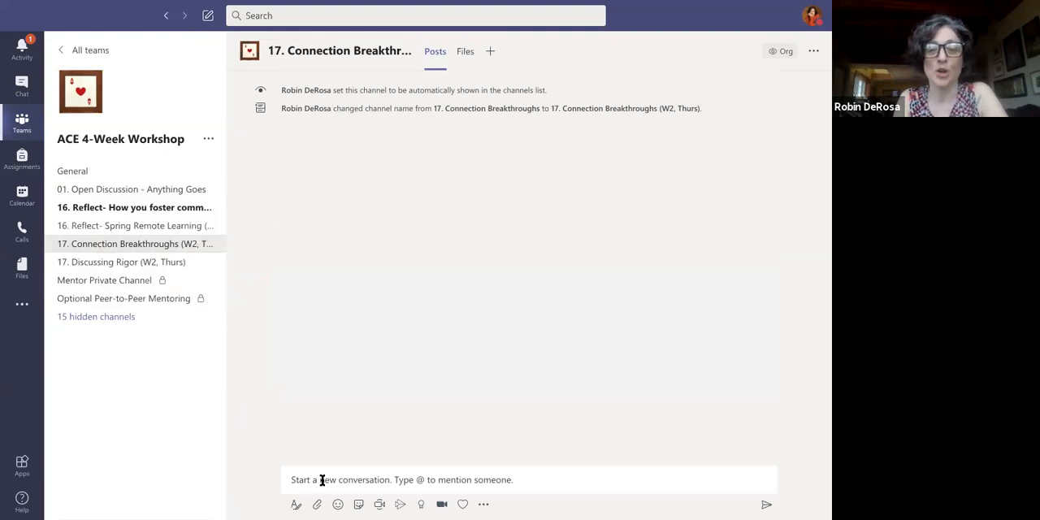
text(bdbdsjhjavjv)
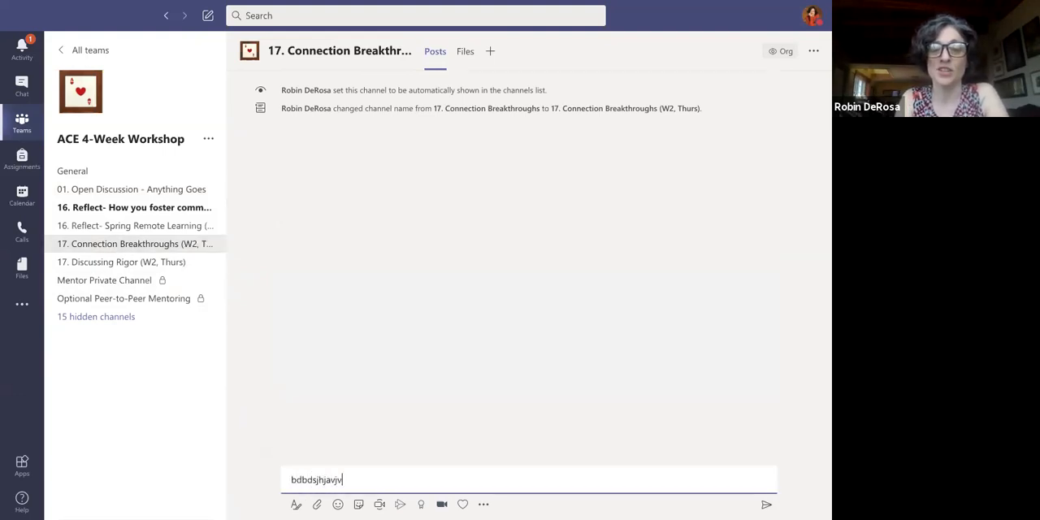
text(das)
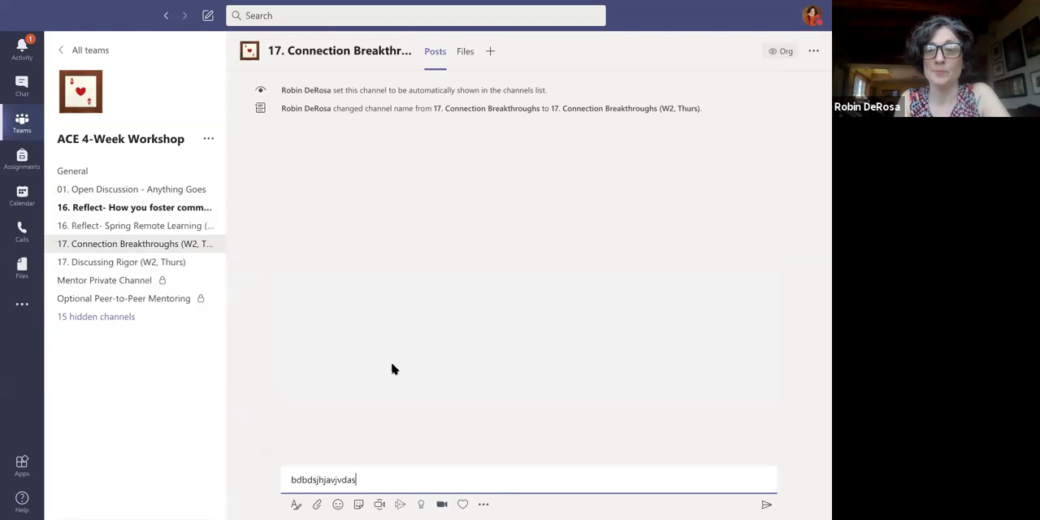
mouse_move(220, 244)
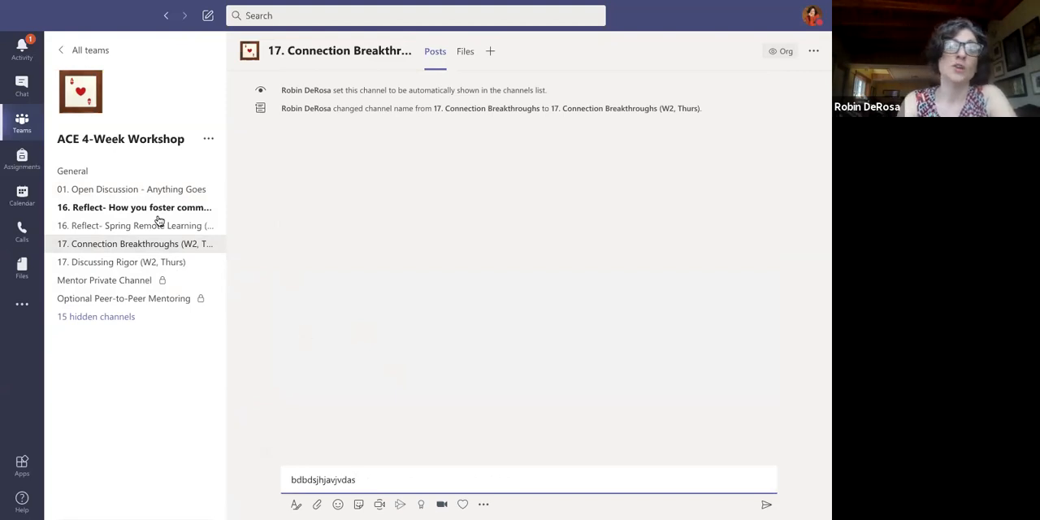
Show the General channel's Files list with Weekly Summaries and participant folders.
click(72, 171)
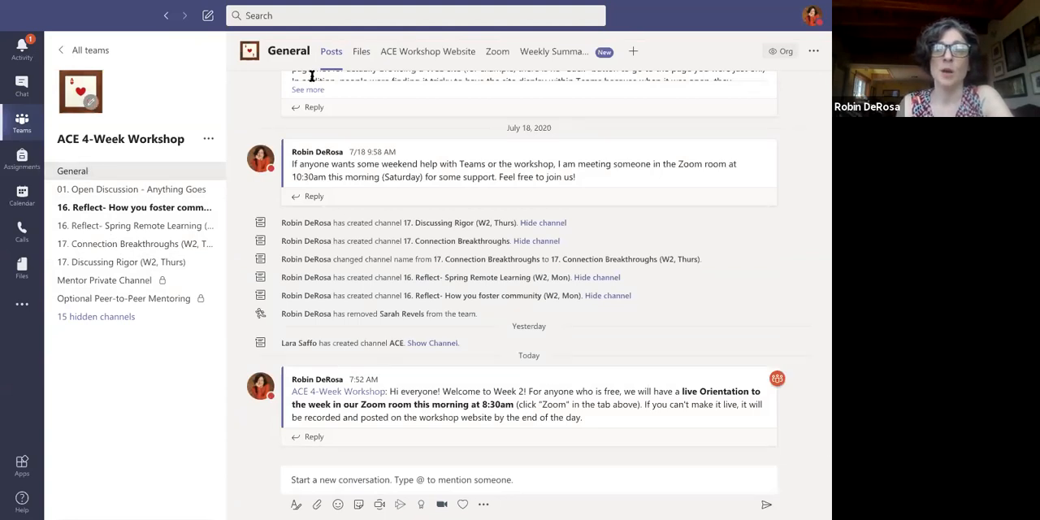
click(361, 52)
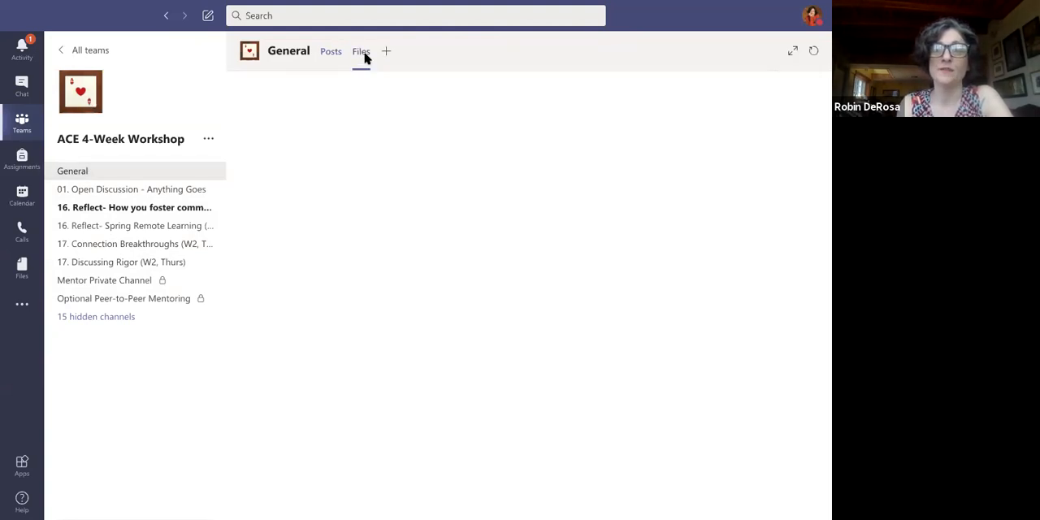
click(361, 52)
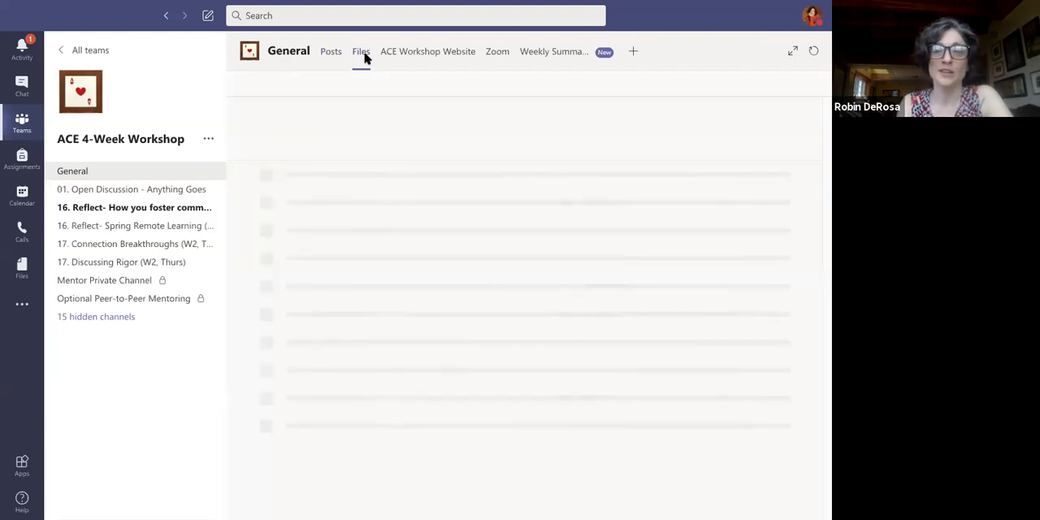
click(361, 52)
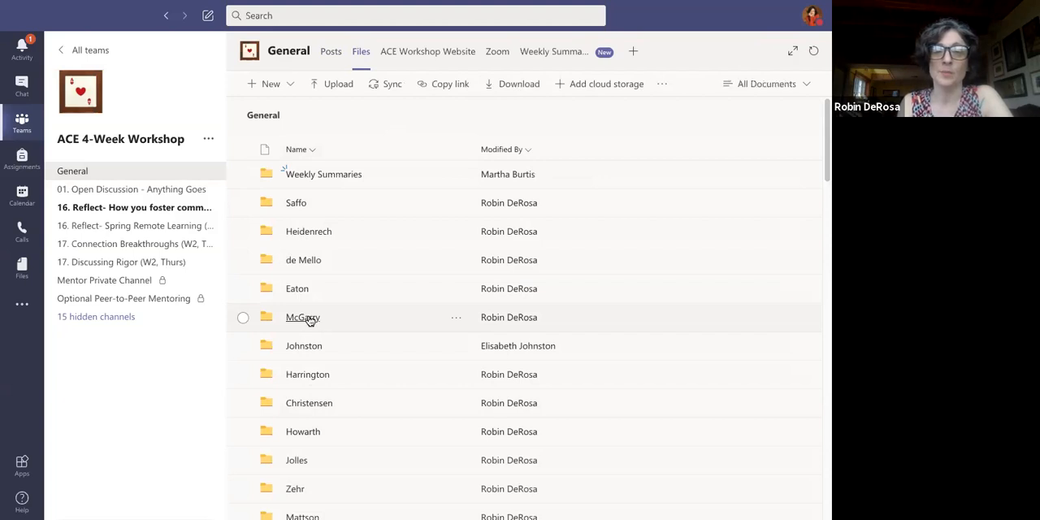
View Participant Workbook.docx from the McGarry participant folder inside Teams.
click(302, 317)
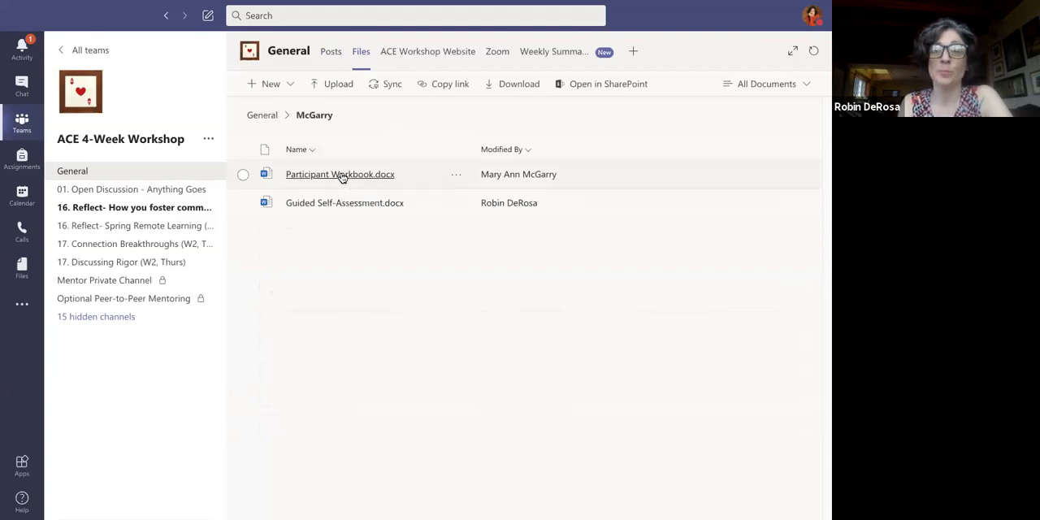
click(340, 174)
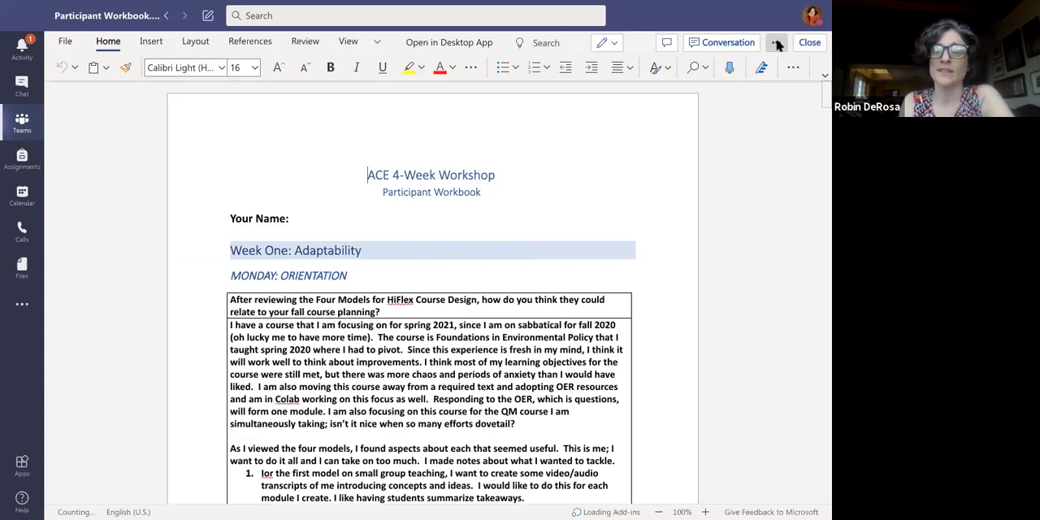
Show the workbook's Open in Browser and Download options, then close it back to the folder.
click(777, 42)
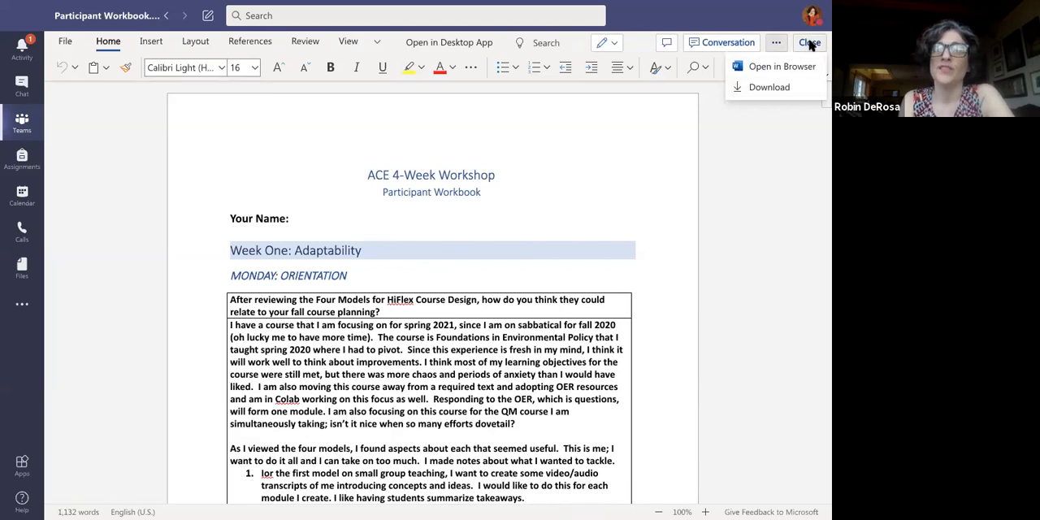
click(810, 42)
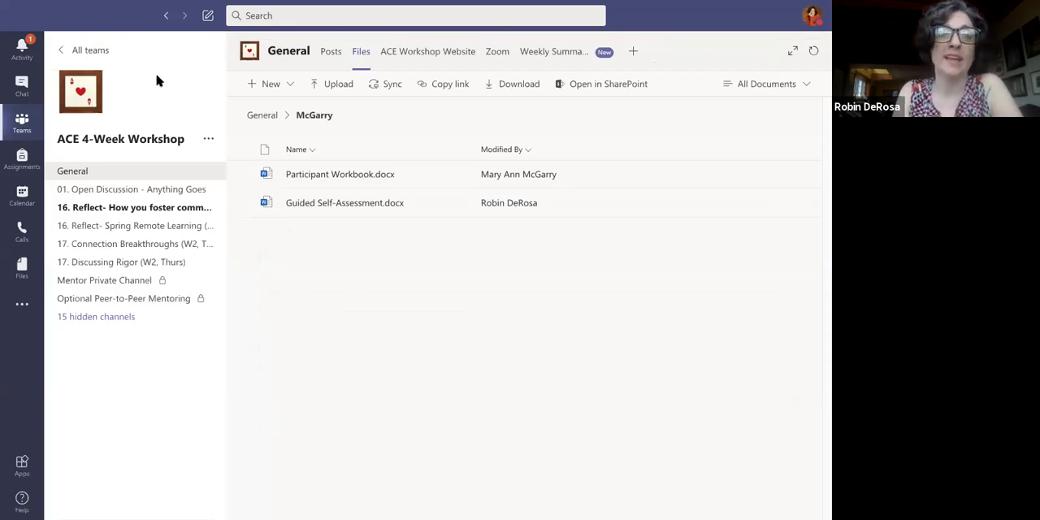
mouse_move(149, 39)
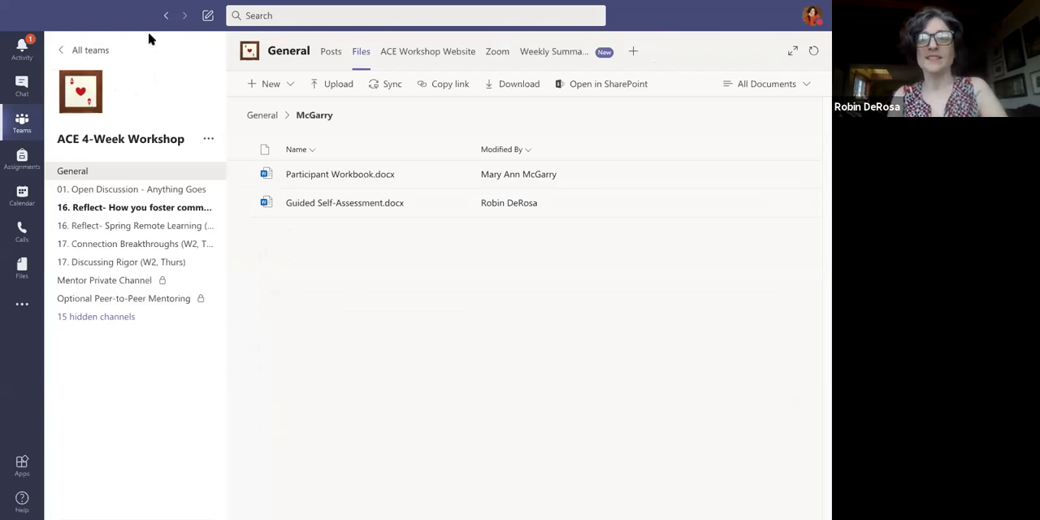
mouse_move(705, 254)
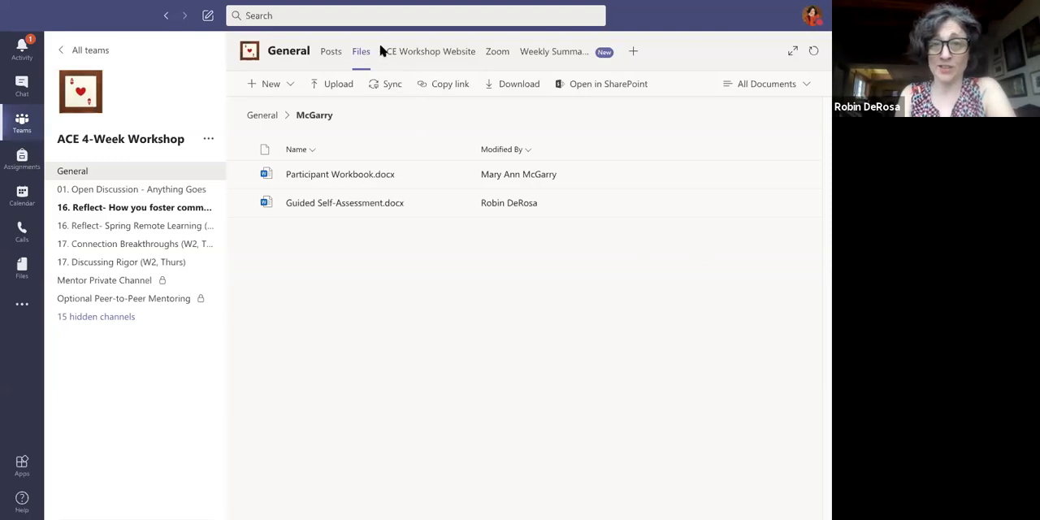
mouse_move(100, 252)
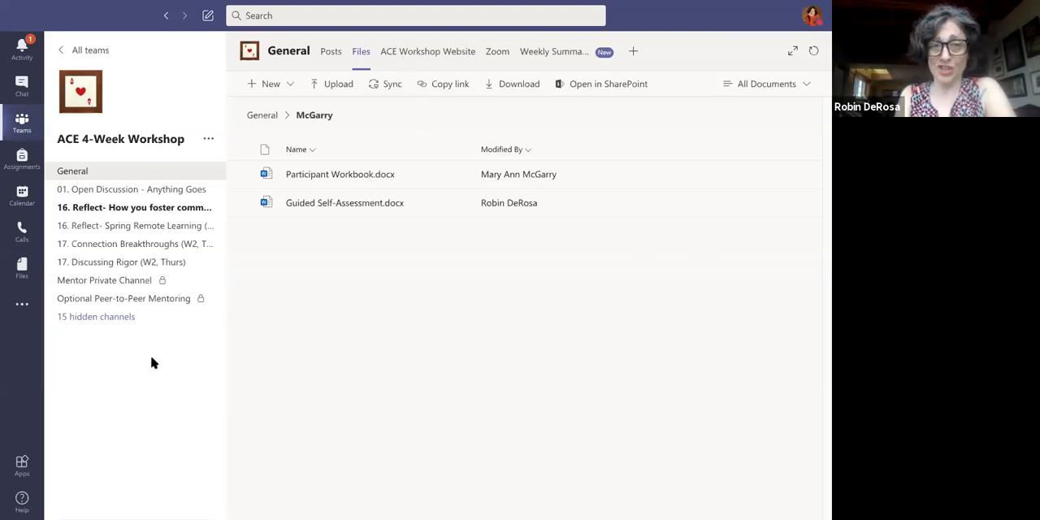
mouse_move(357, 171)
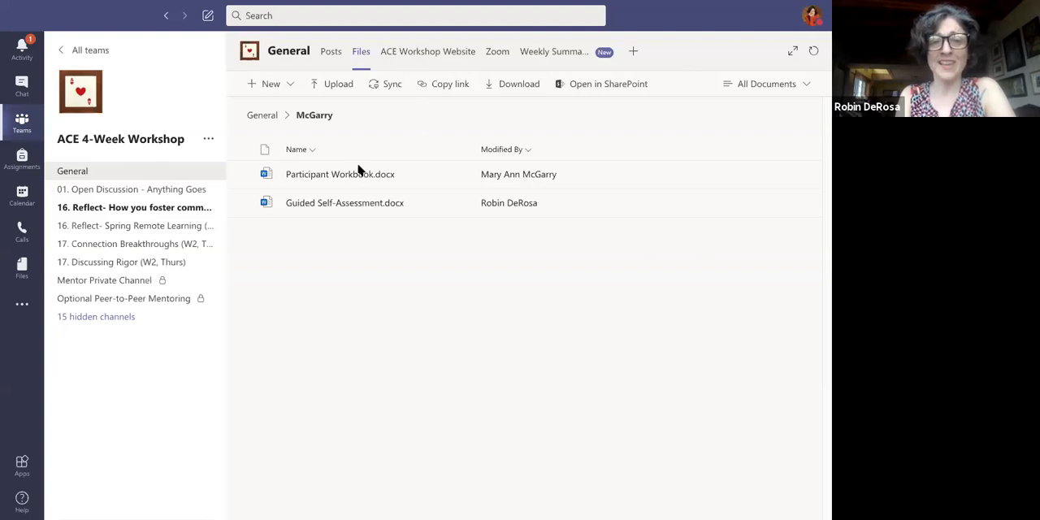
mouse_move(361, 187)
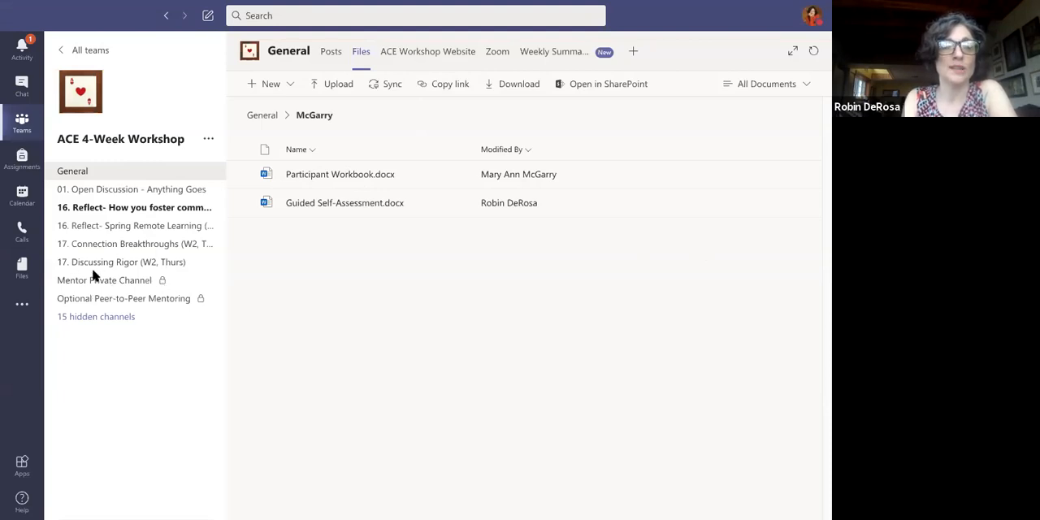
mouse_move(67, 286)
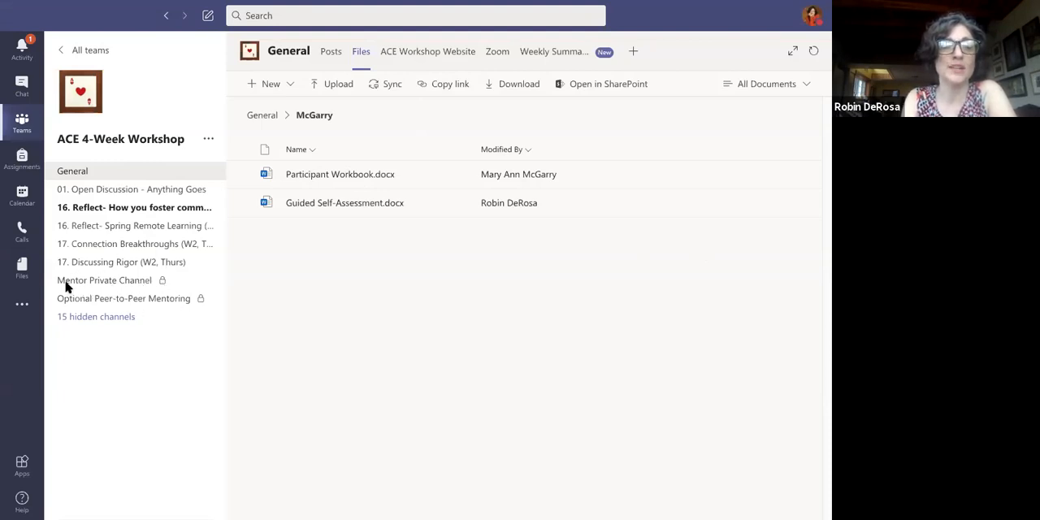
mouse_move(81, 289)
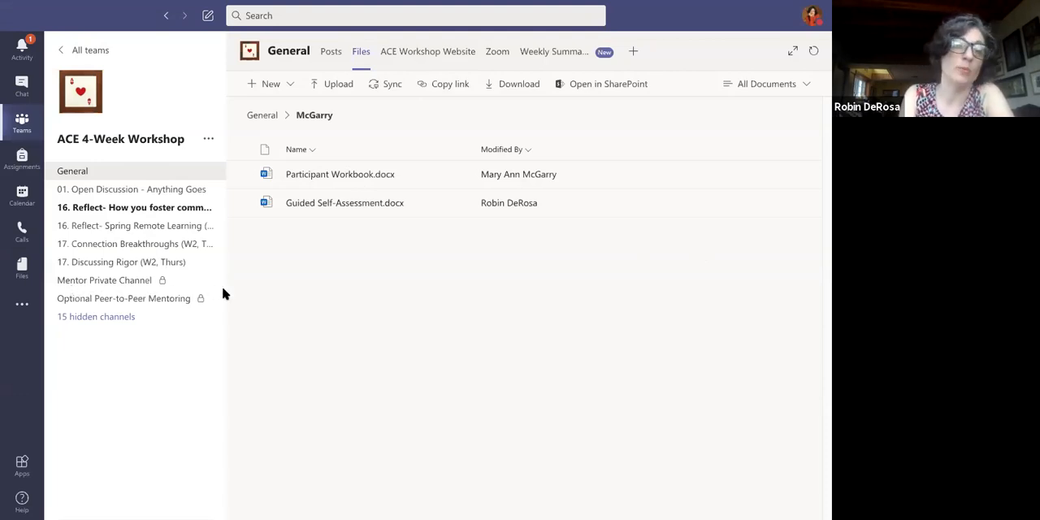
mouse_move(185, 286)
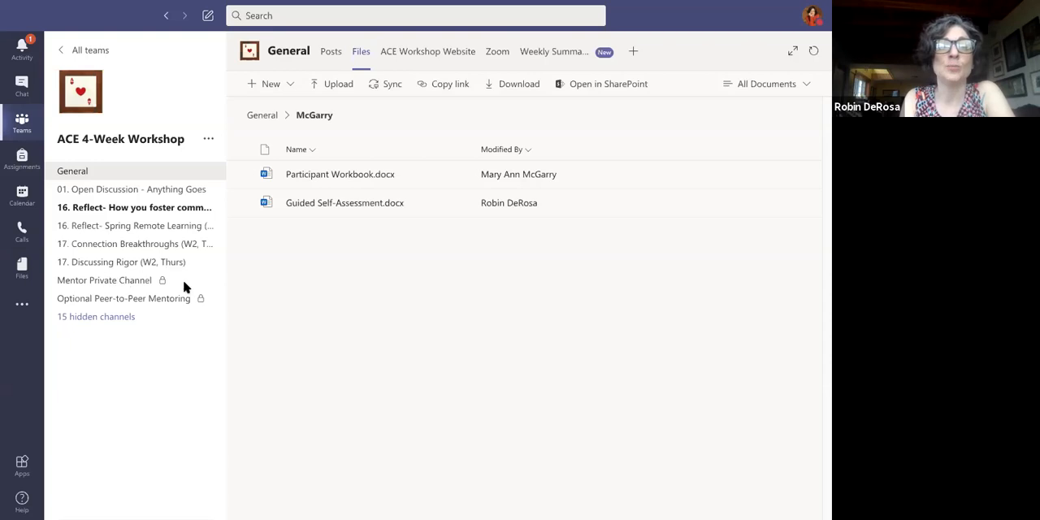
mouse_move(117, 7)
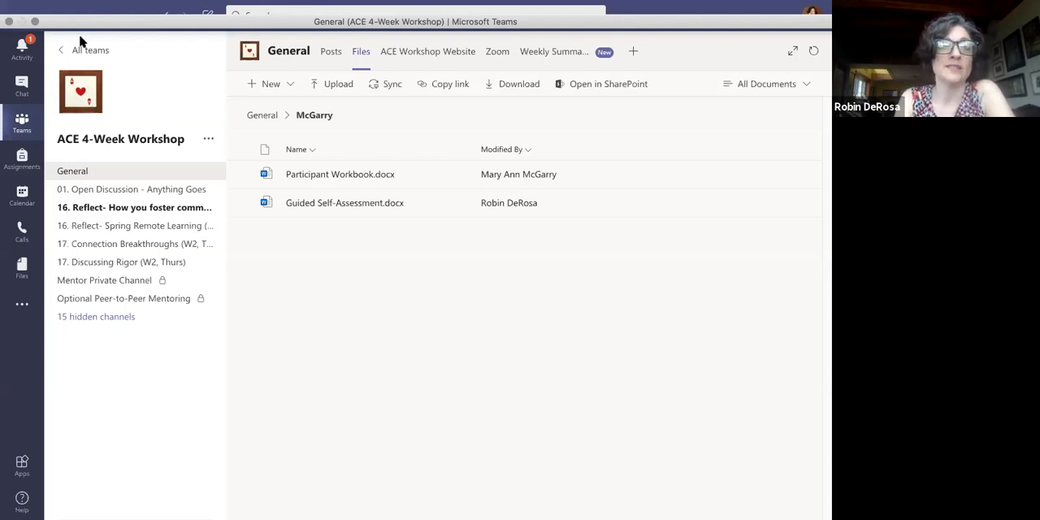
mouse_move(139, 33)
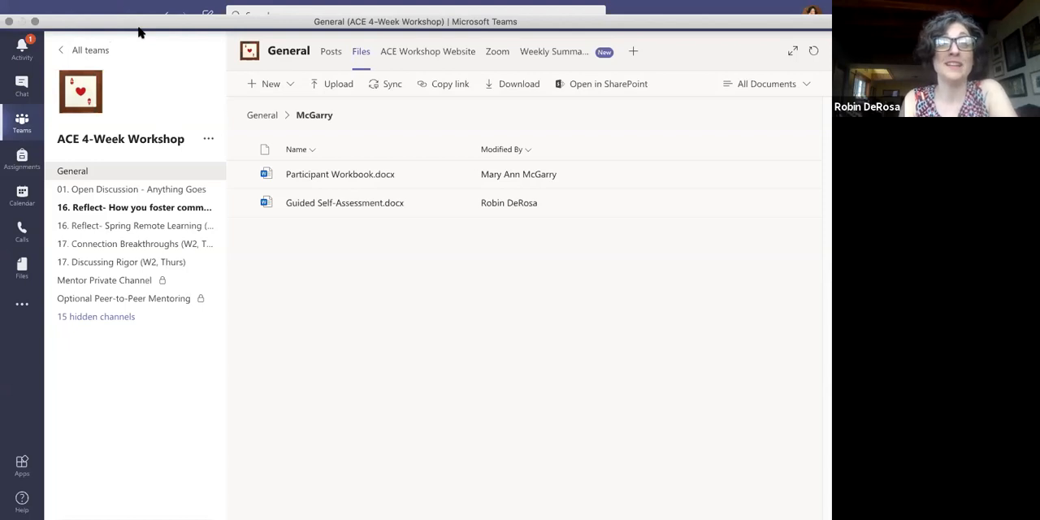
mouse_move(348, 49)
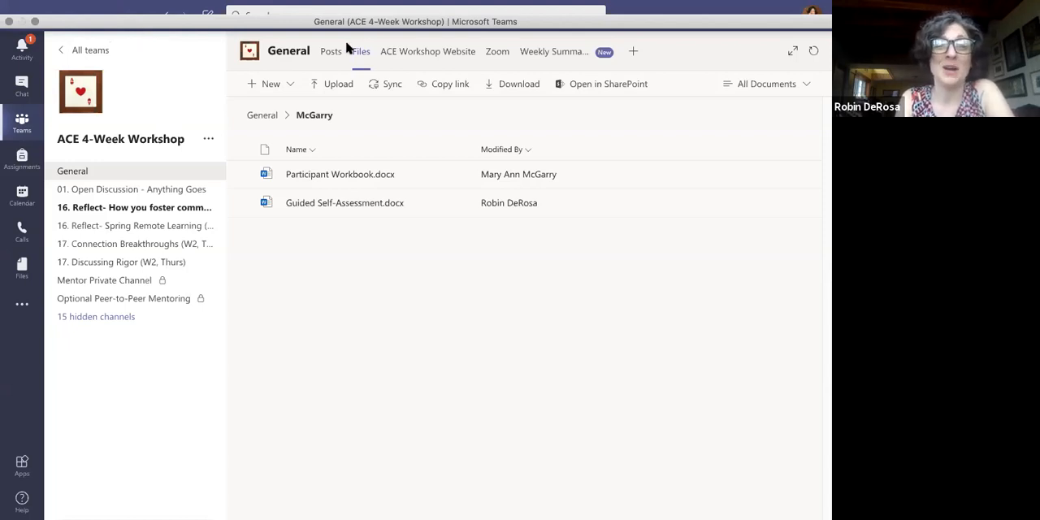